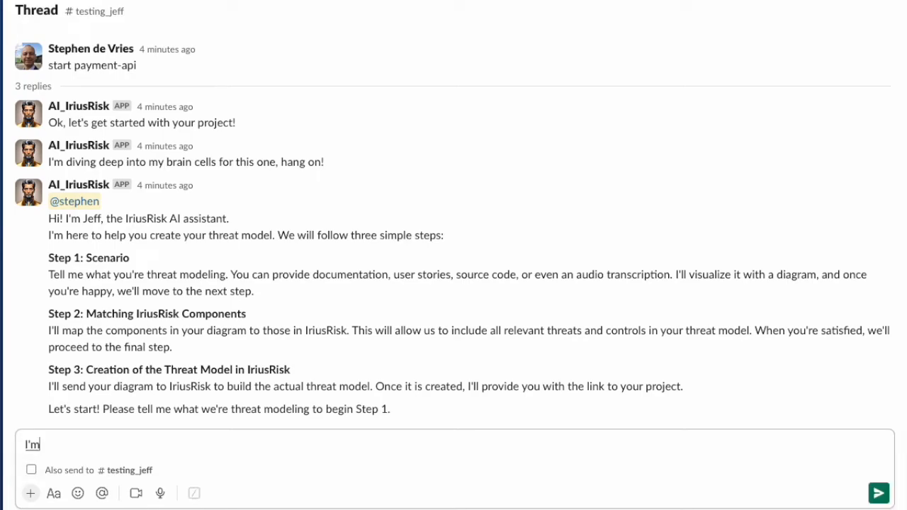
type("building a new restful")
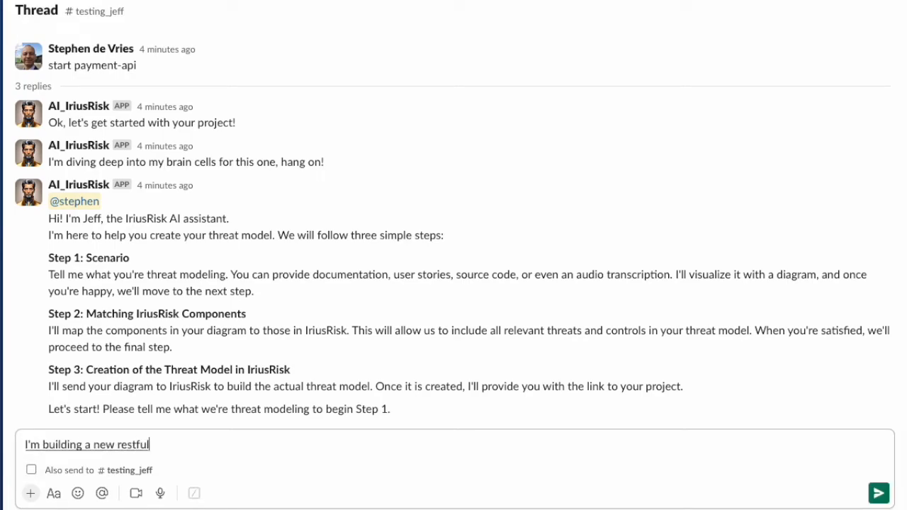
type("web API that will accept a")
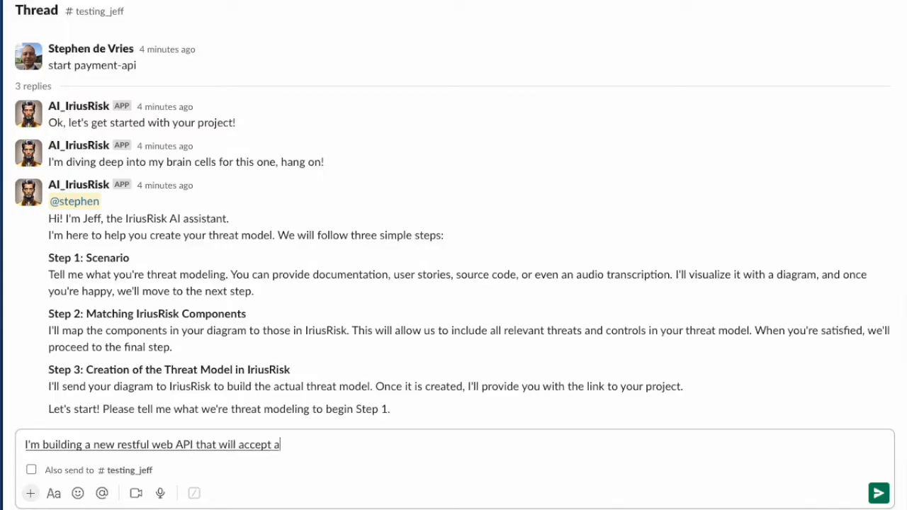
type("credit card payment and complete the payment by making a connection to a")
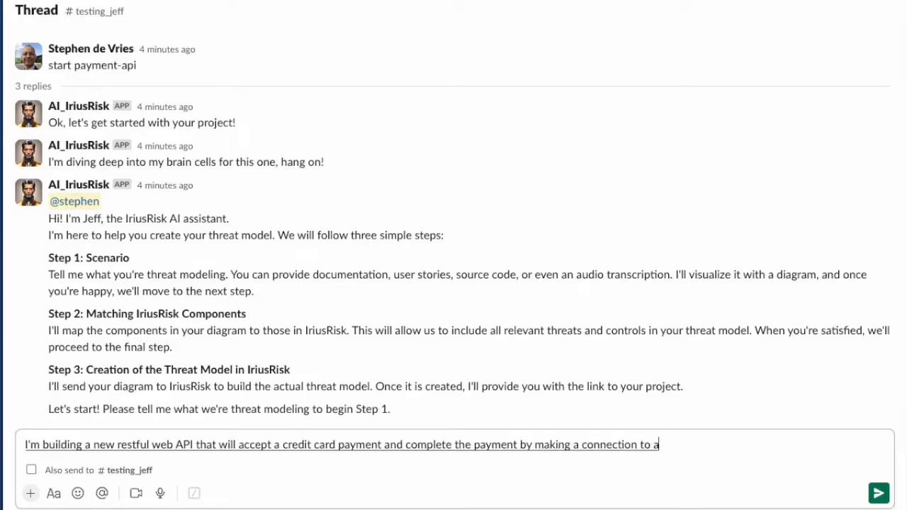
type("database the payment API itself will be")
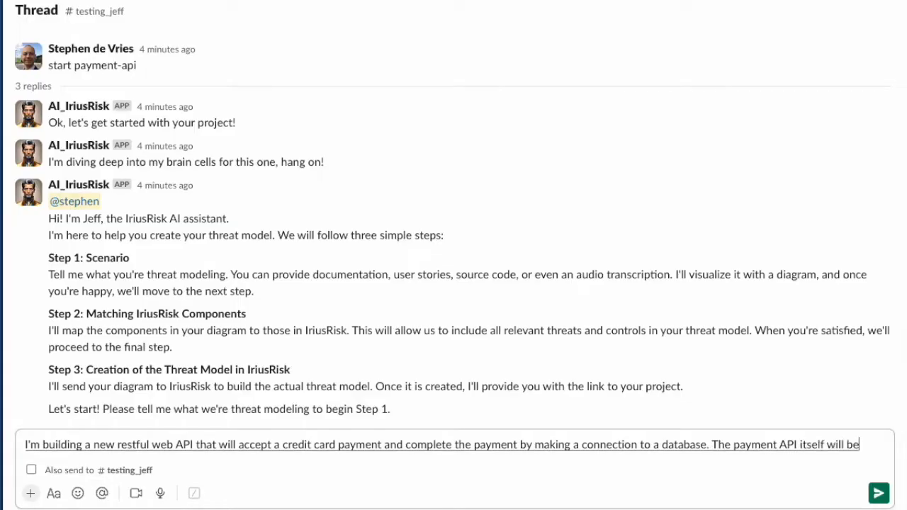
type("deployed on an AWS lambda instance and")
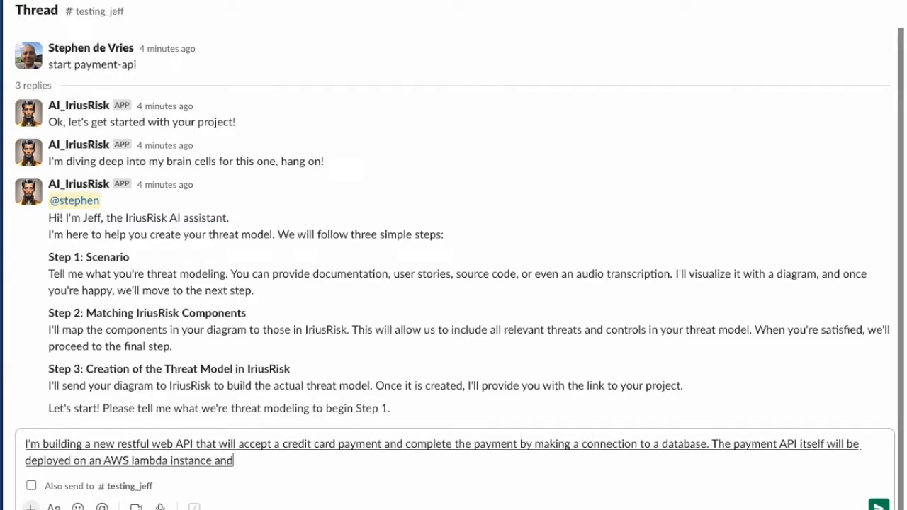
type("the daily database will be an")
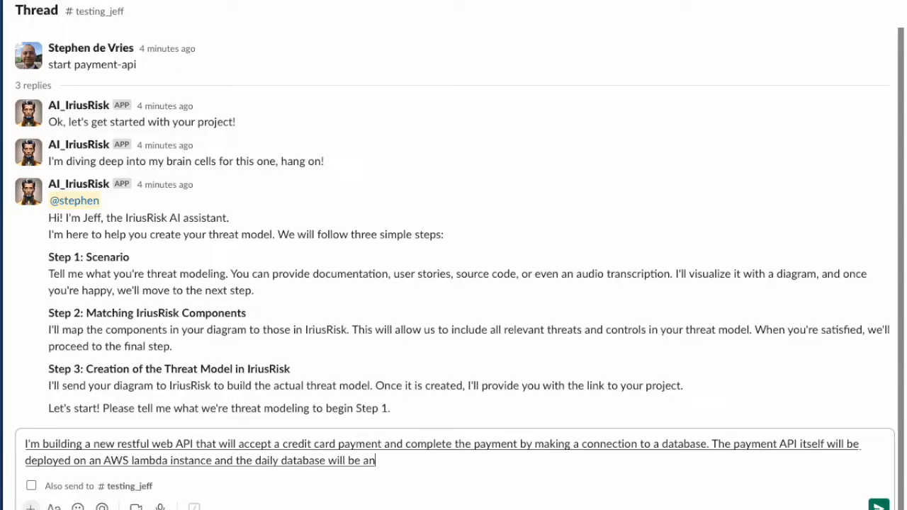
type("RDS database on DW")
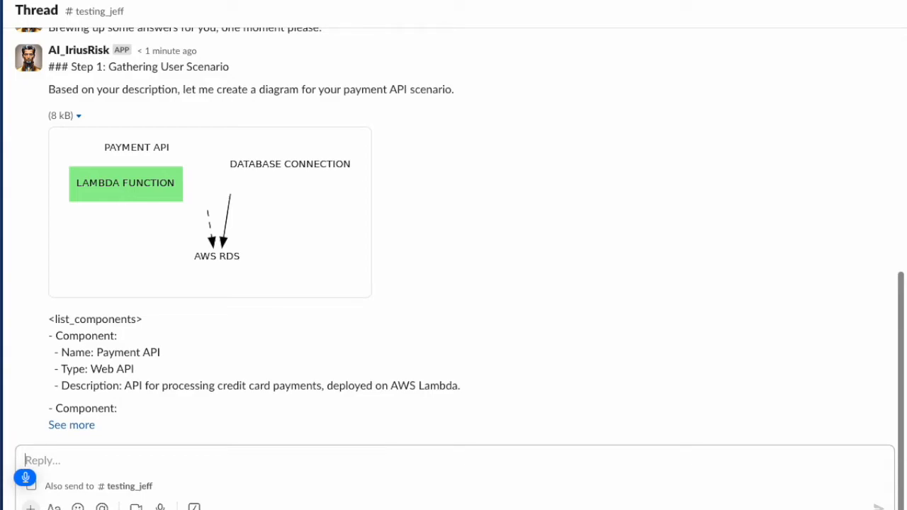
type("Actually, they will also be a authentic")
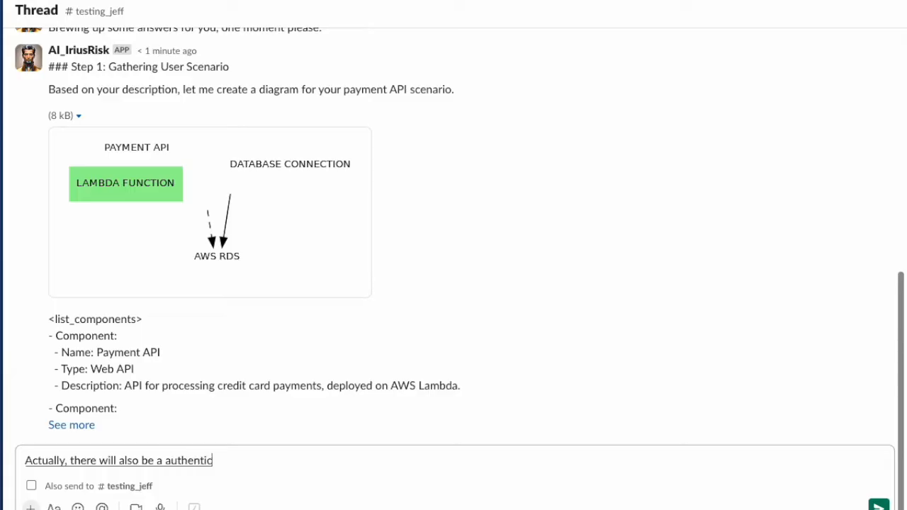
type("ation function and the user will first authentic")
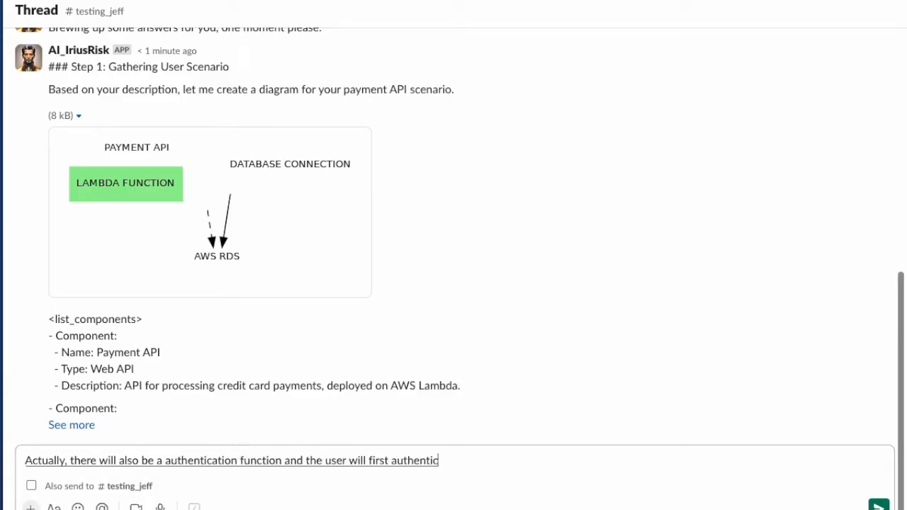
type("ate before calling")
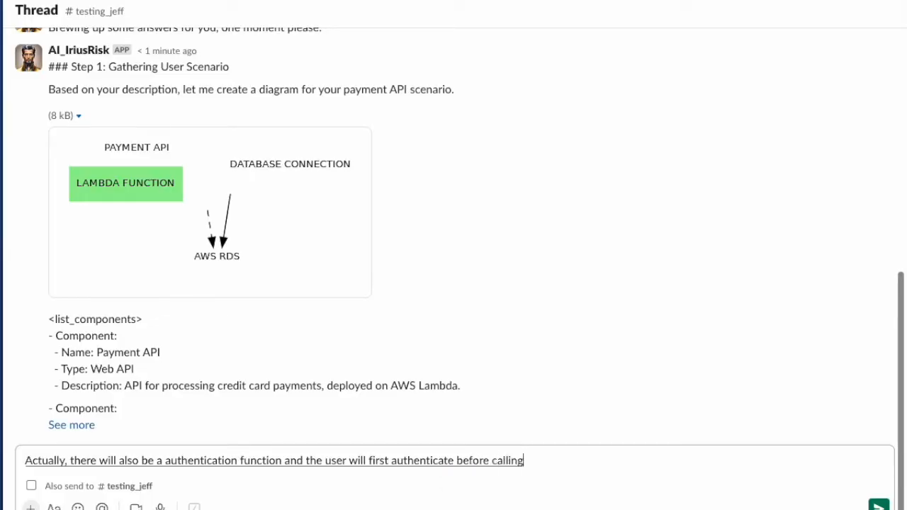
type("the payment API on the Lambda function")
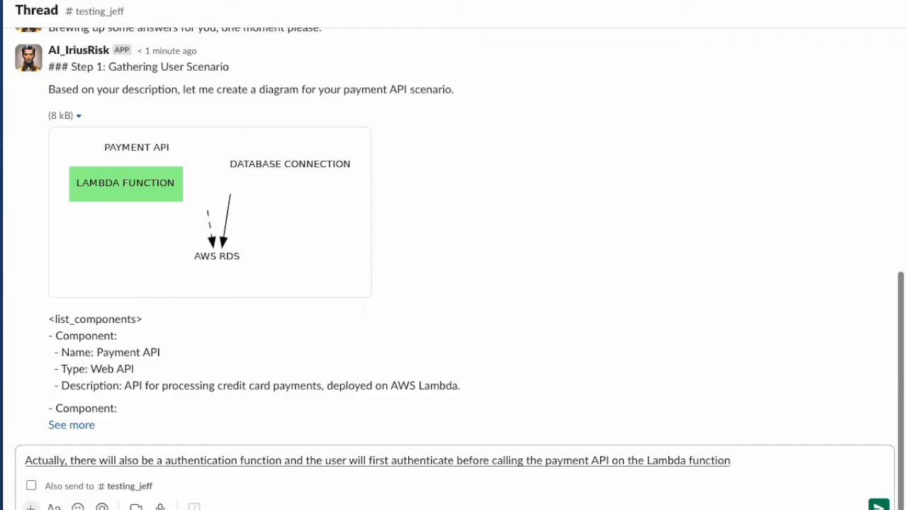
type("and also include")
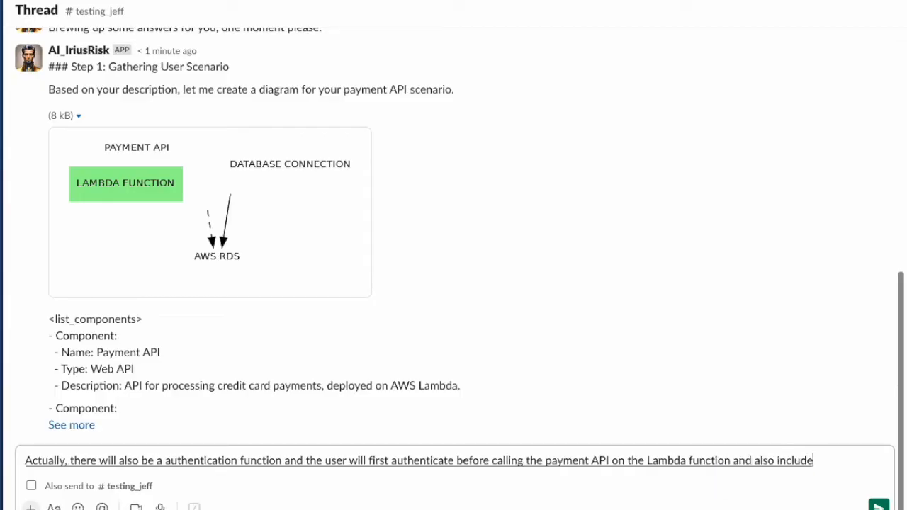
type("the HCP")
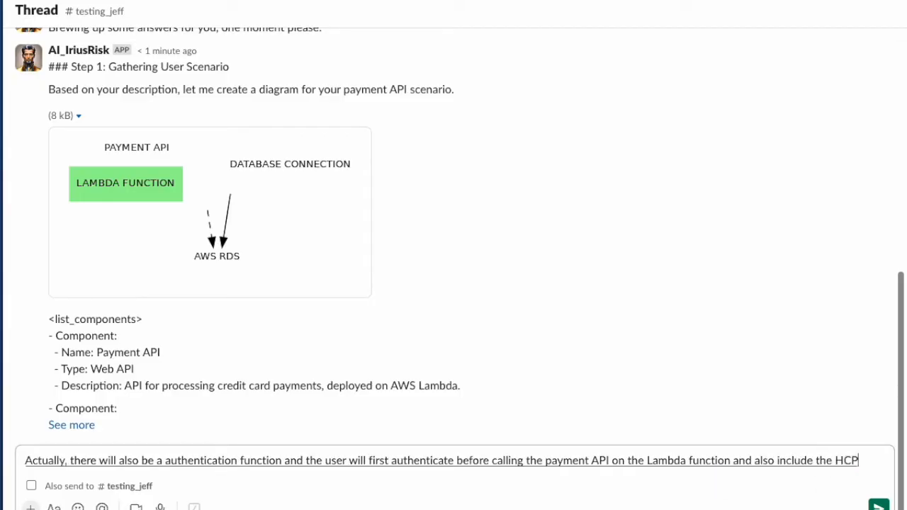
type("client component that makes")
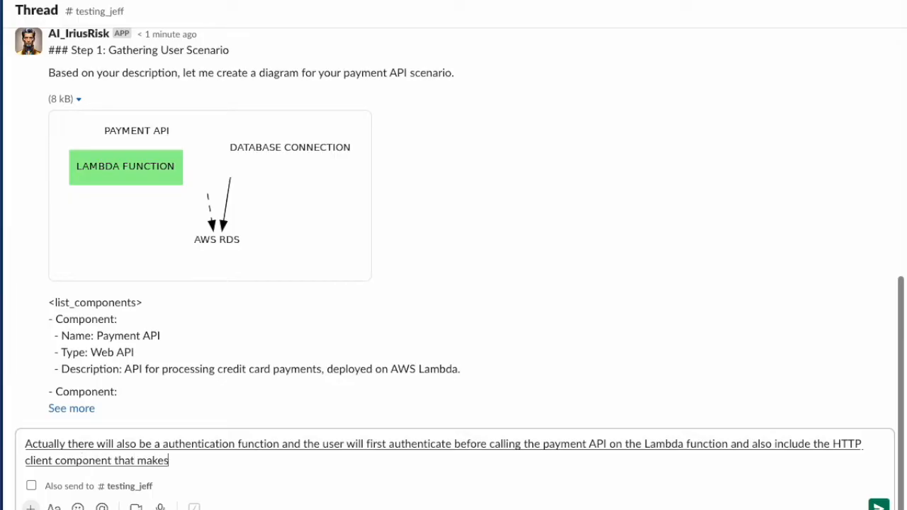
type("the call to the API")
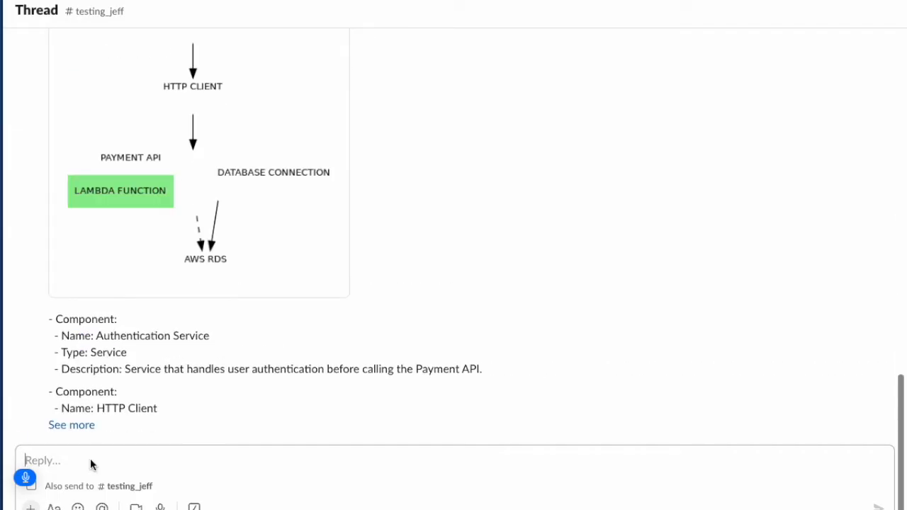
type("Looks good")
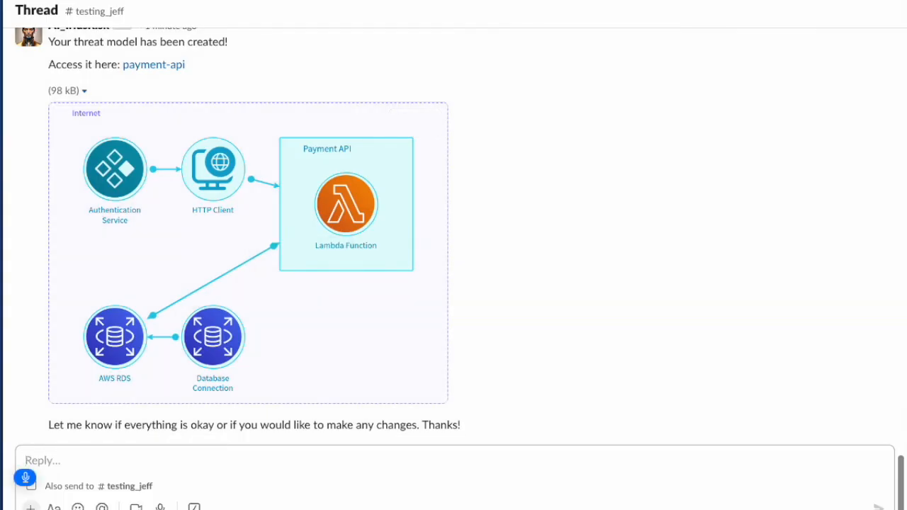
type("The authentication service and the HD")
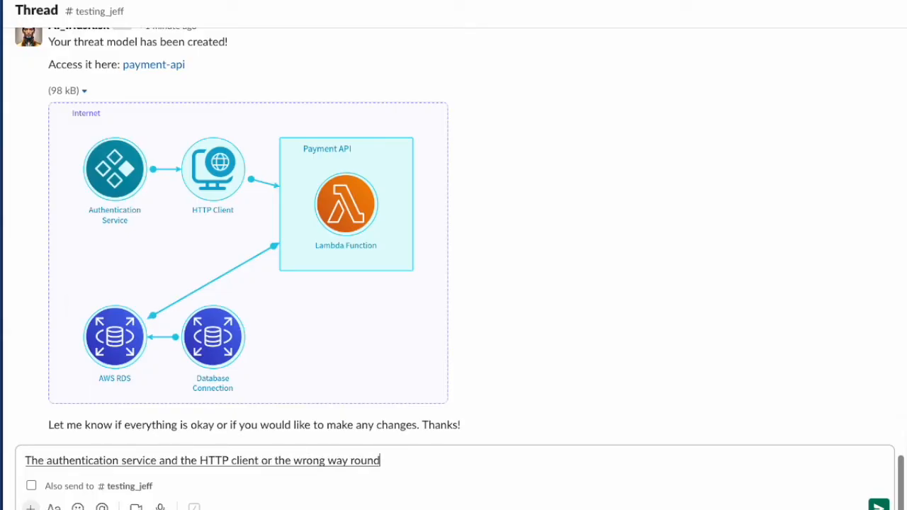
type("the HDP client will")
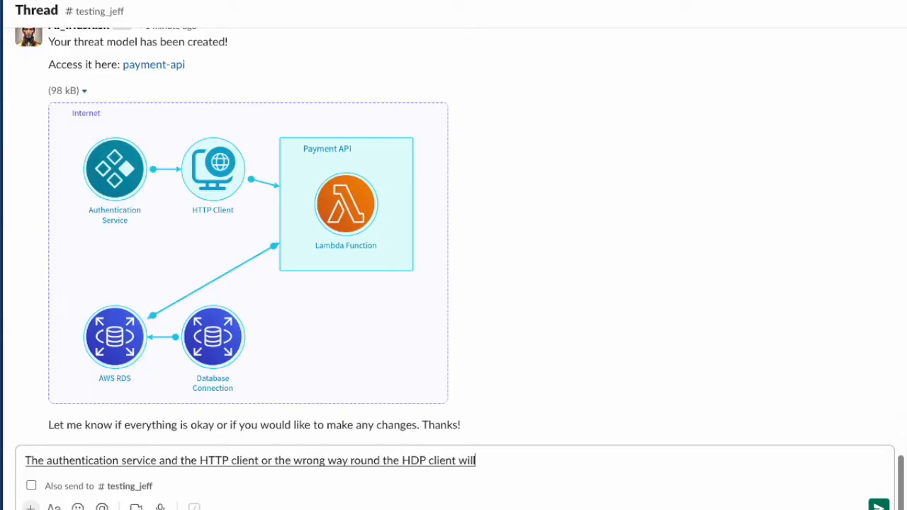
type("first call the authentication service")
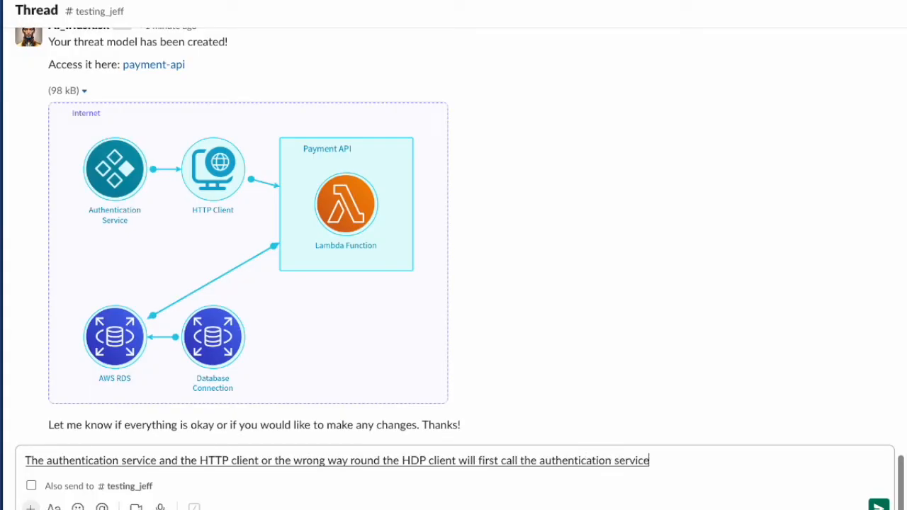
type("which then calls the payment")
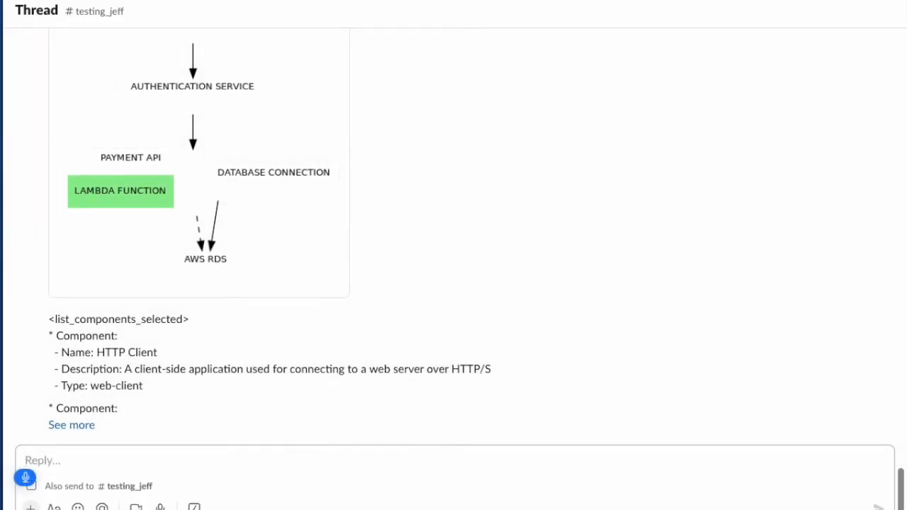
type("Remove the database")
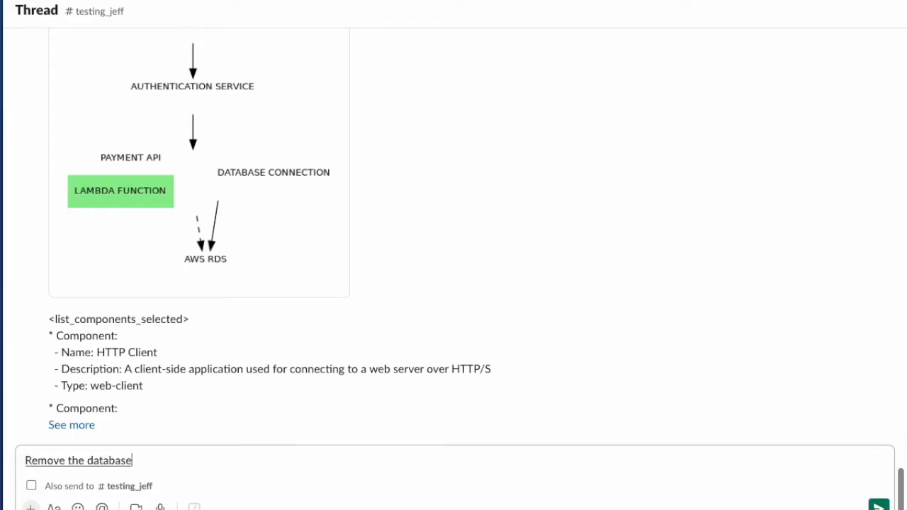